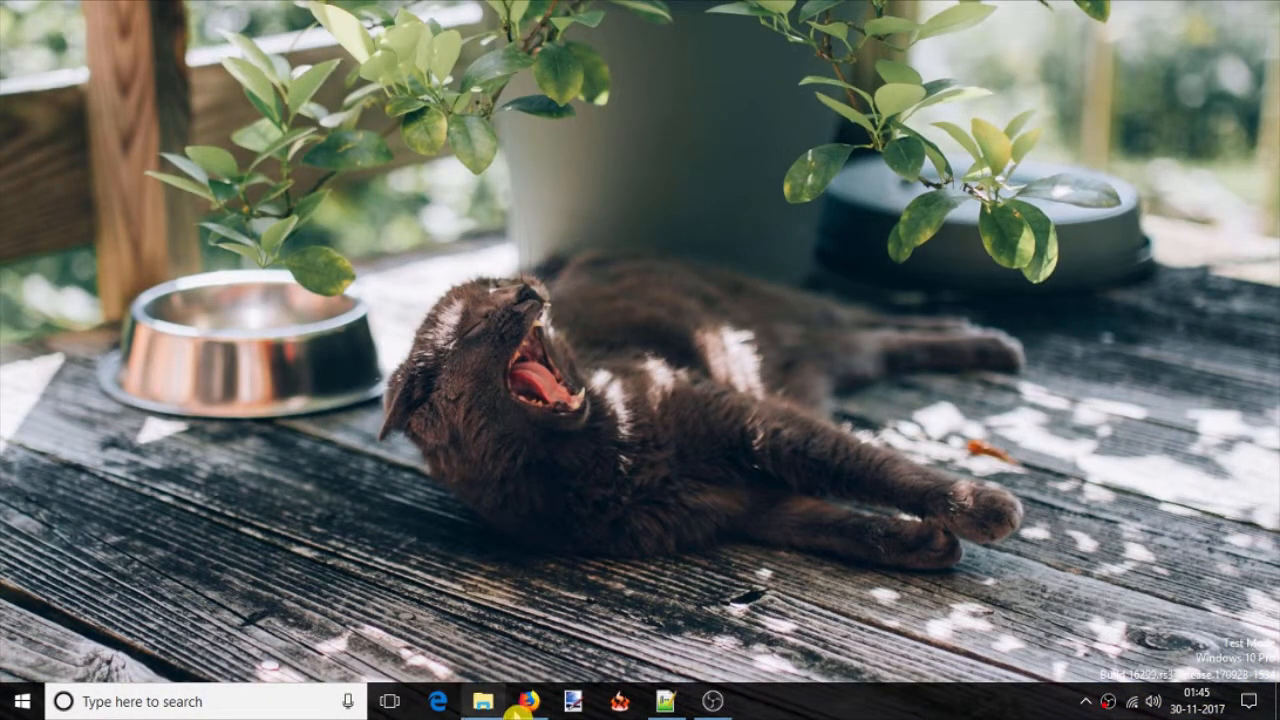
# - Add Temporary Containers to Firefox, granting its permissions and dismissing the confirmation
pyautogui.click(528, 700)
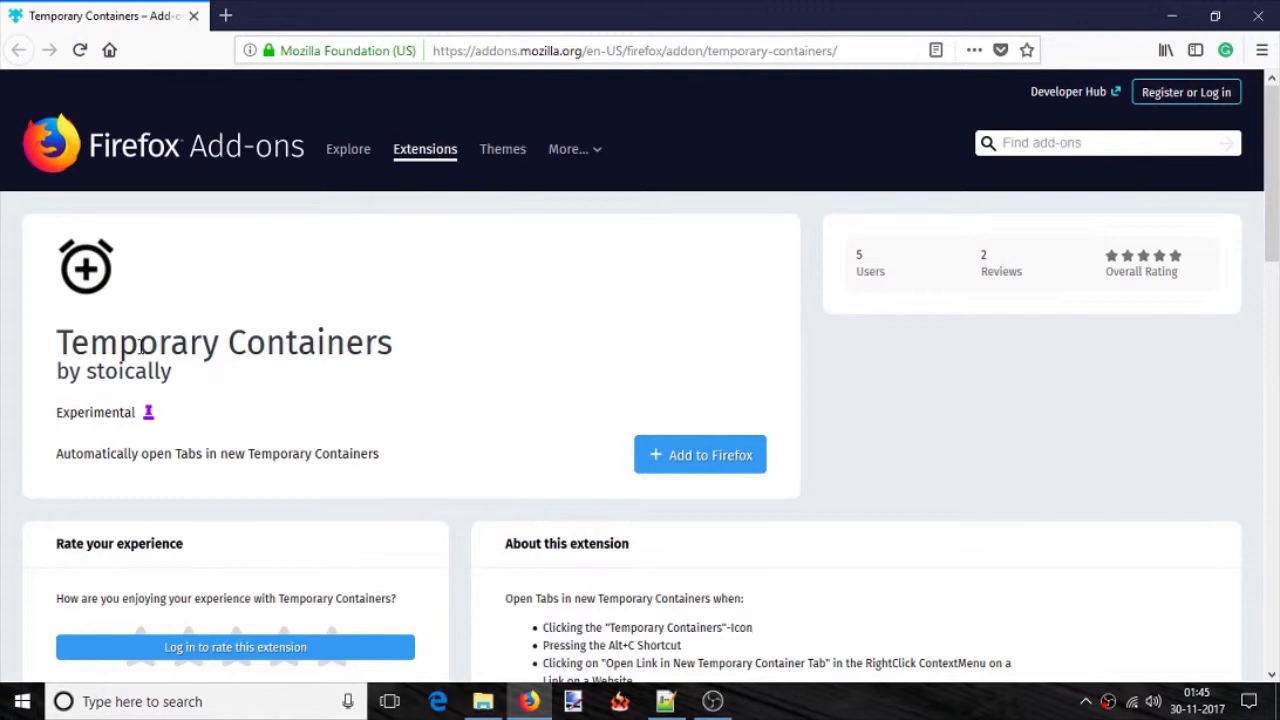
pyautogui.moveTo(700, 454)
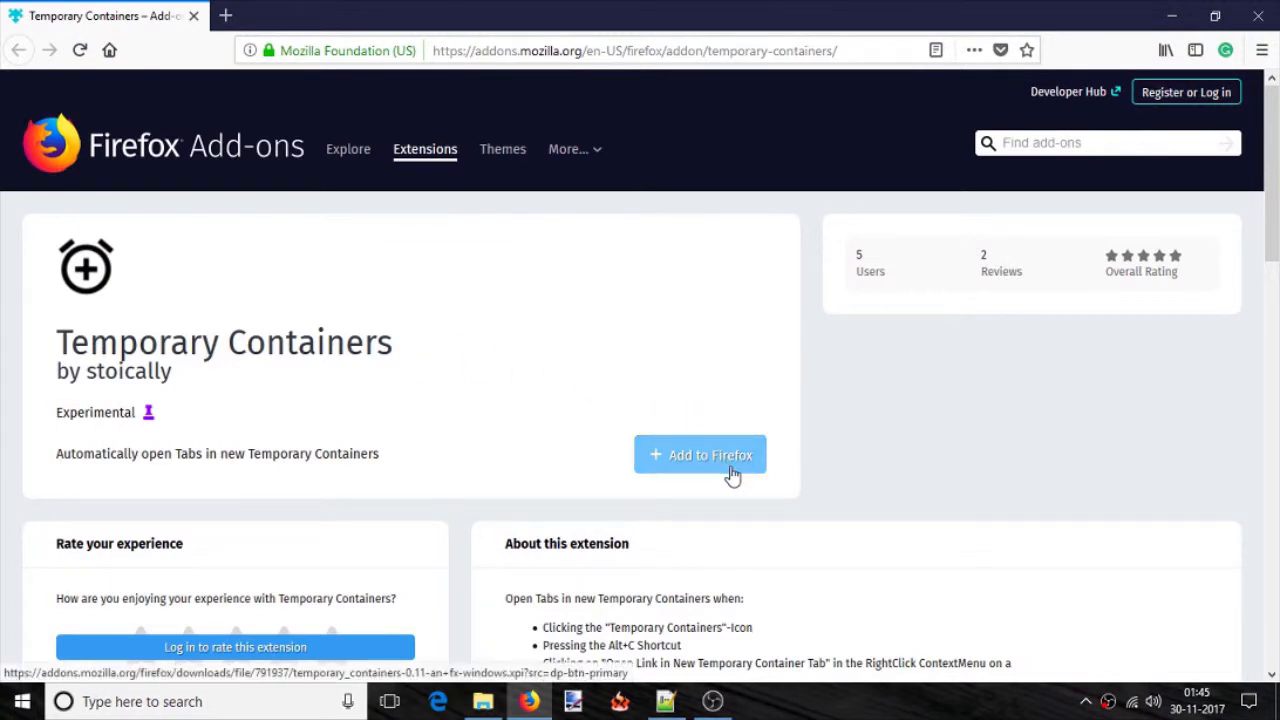
pyautogui.click(700, 454)
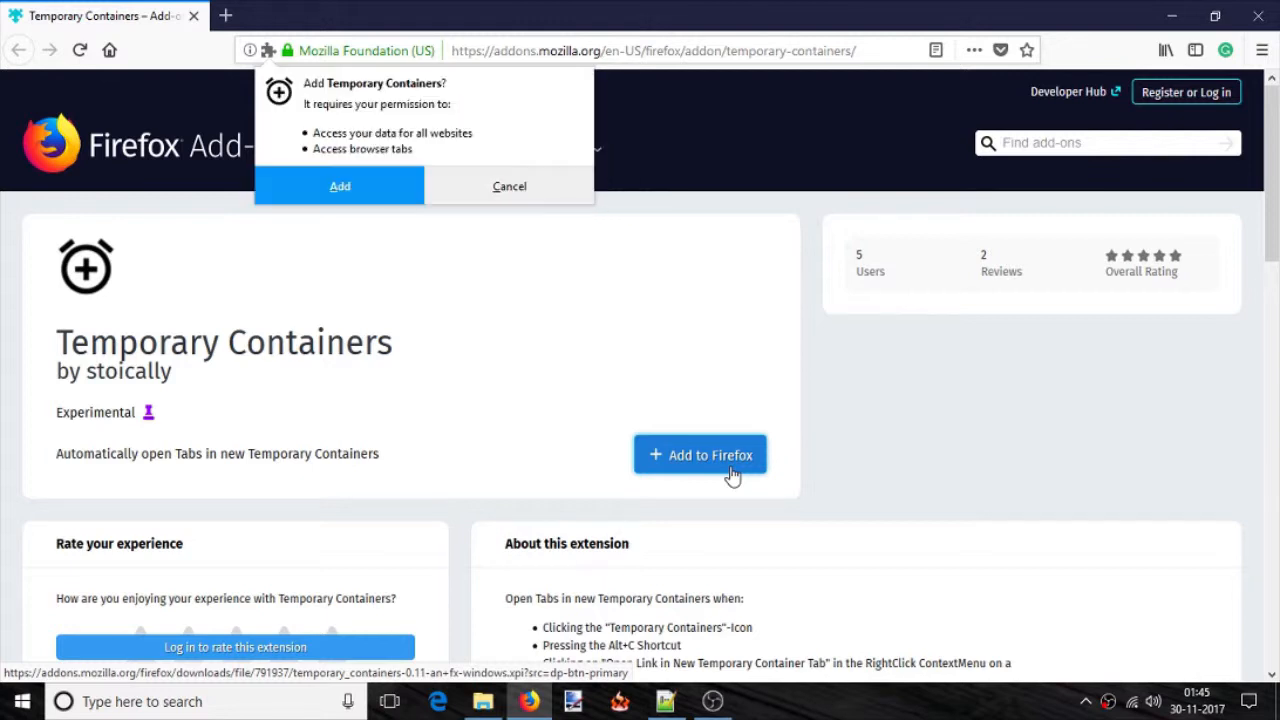
pyautogui.click(340, 186)
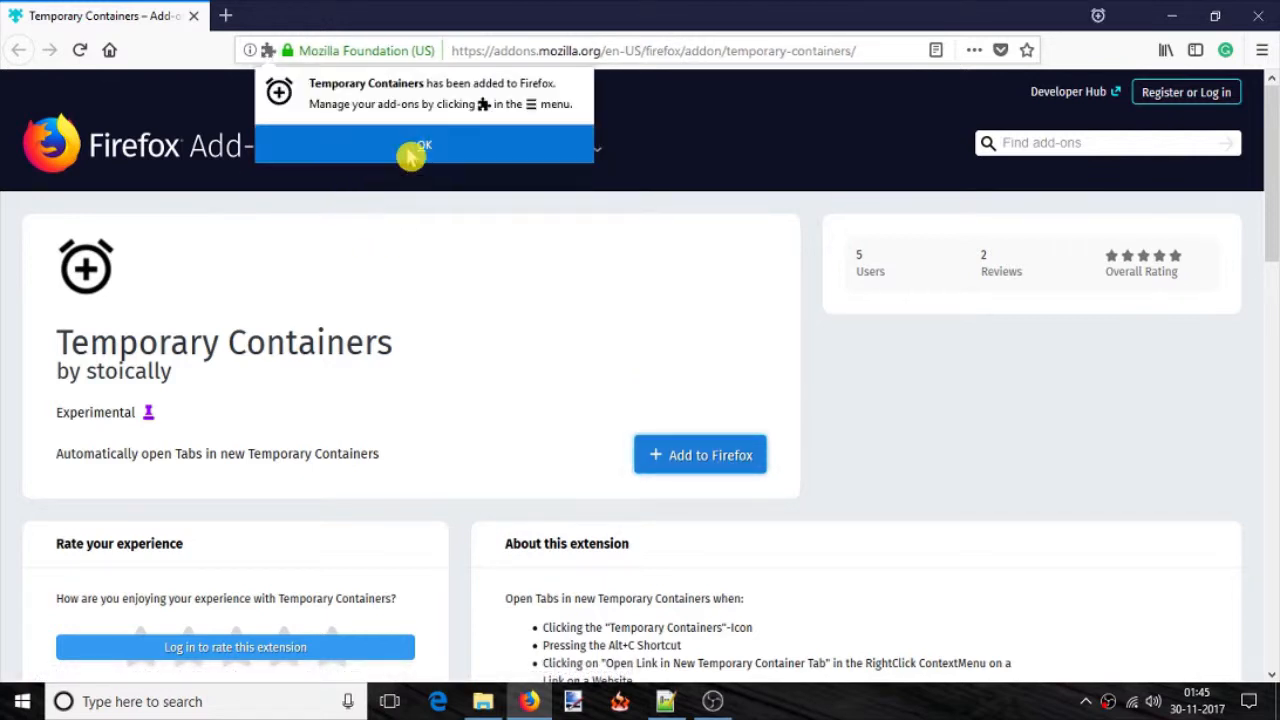
pyautogui.click(424, 144)
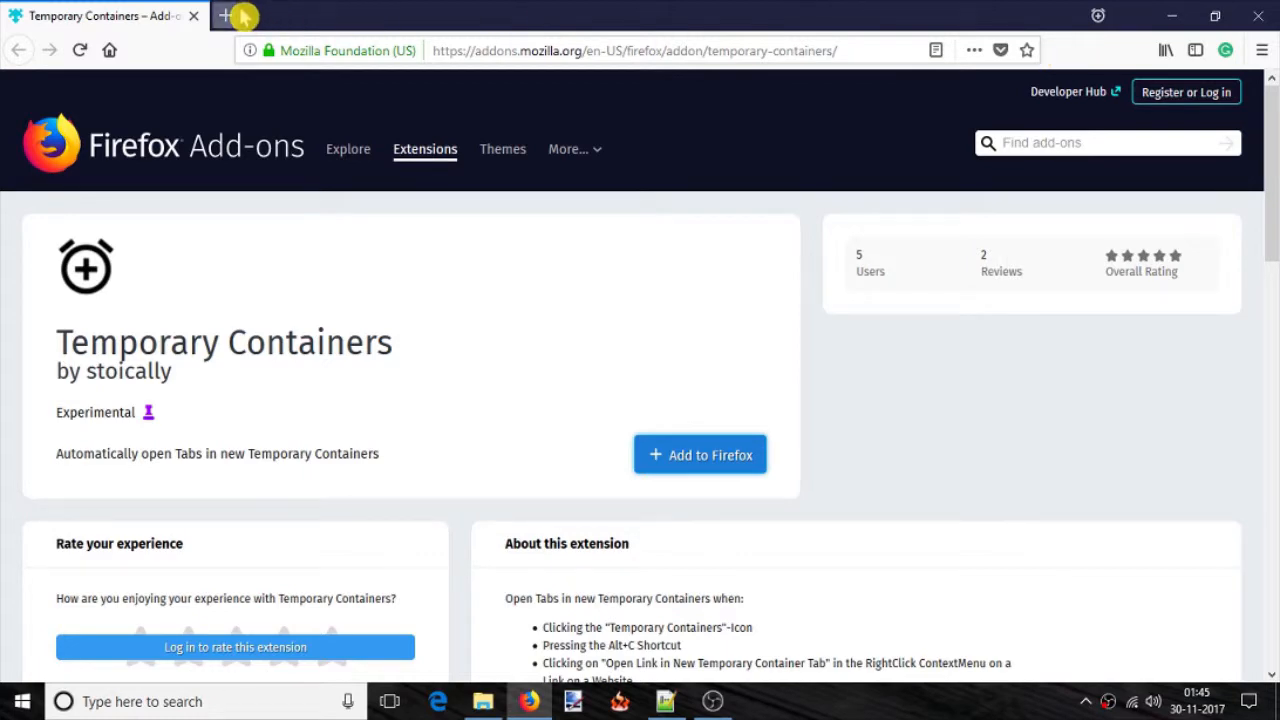
# - Search 'faceb' in a new temporary container tab and load Facebook's login page
pyautogui.click(236, 16)
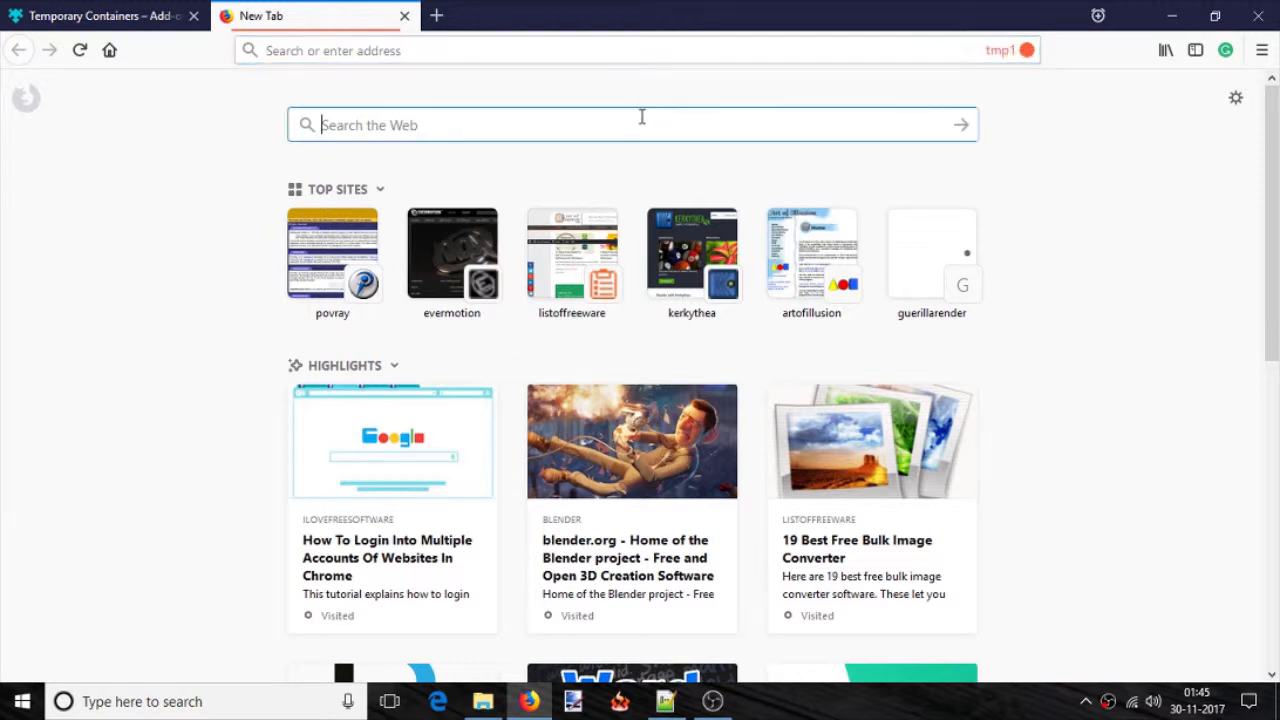
pyautogui.write('facebook')
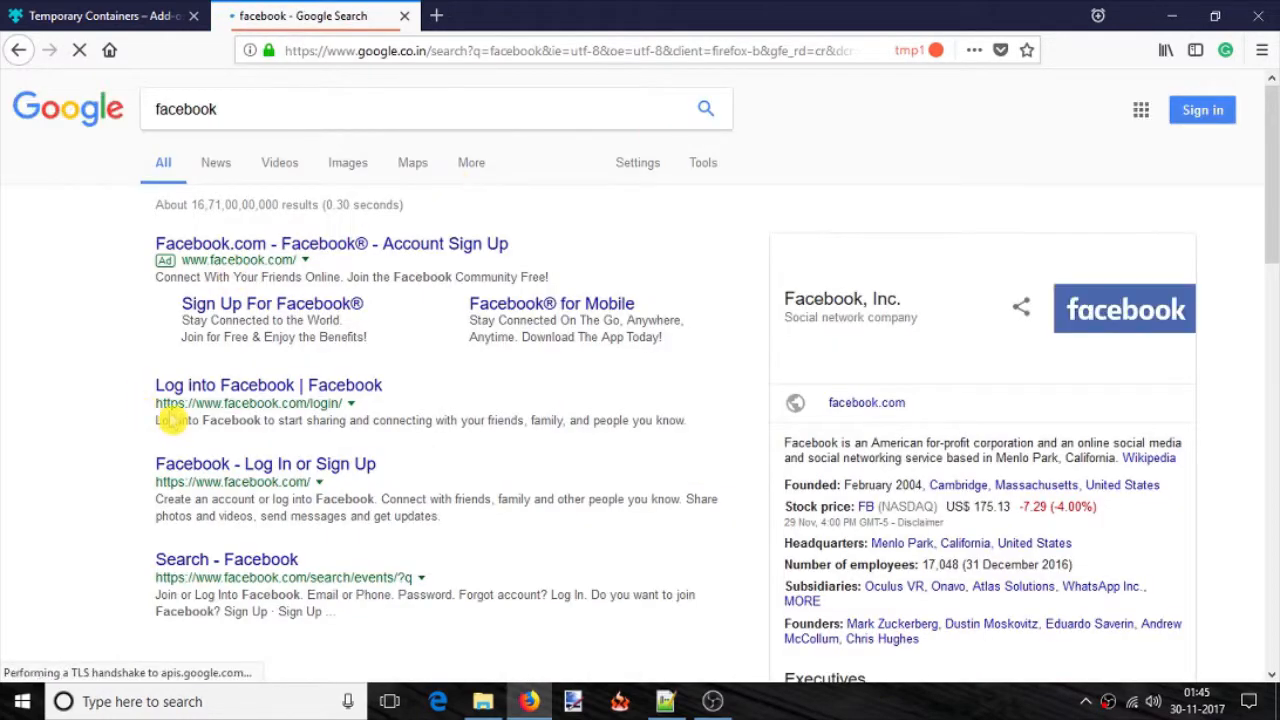
pyautogui.click(268, 384)
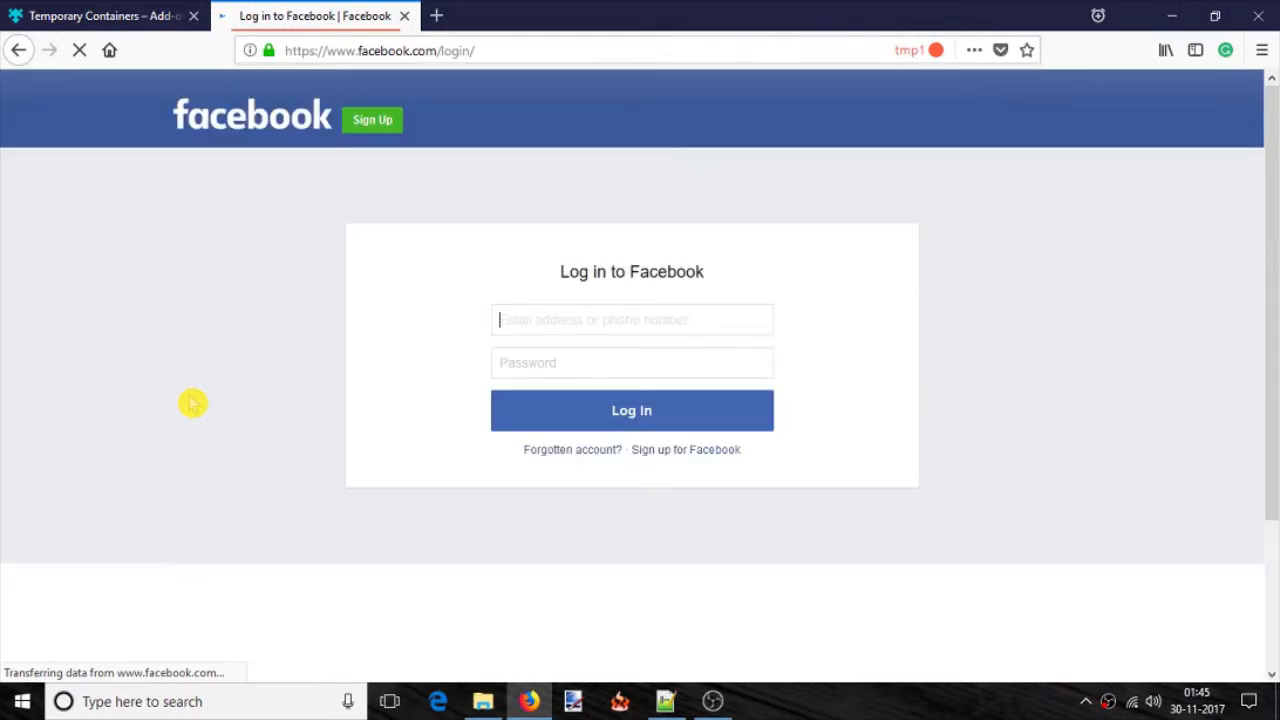
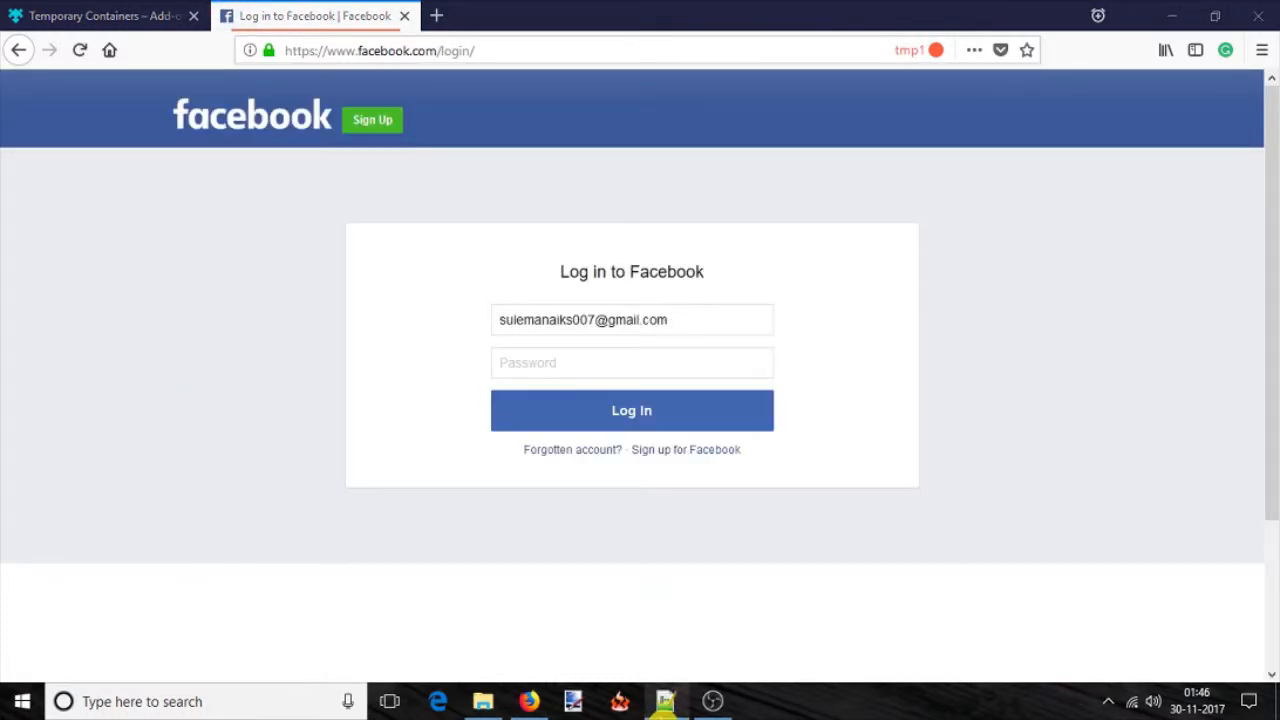
pyautogui.click(632, 410)
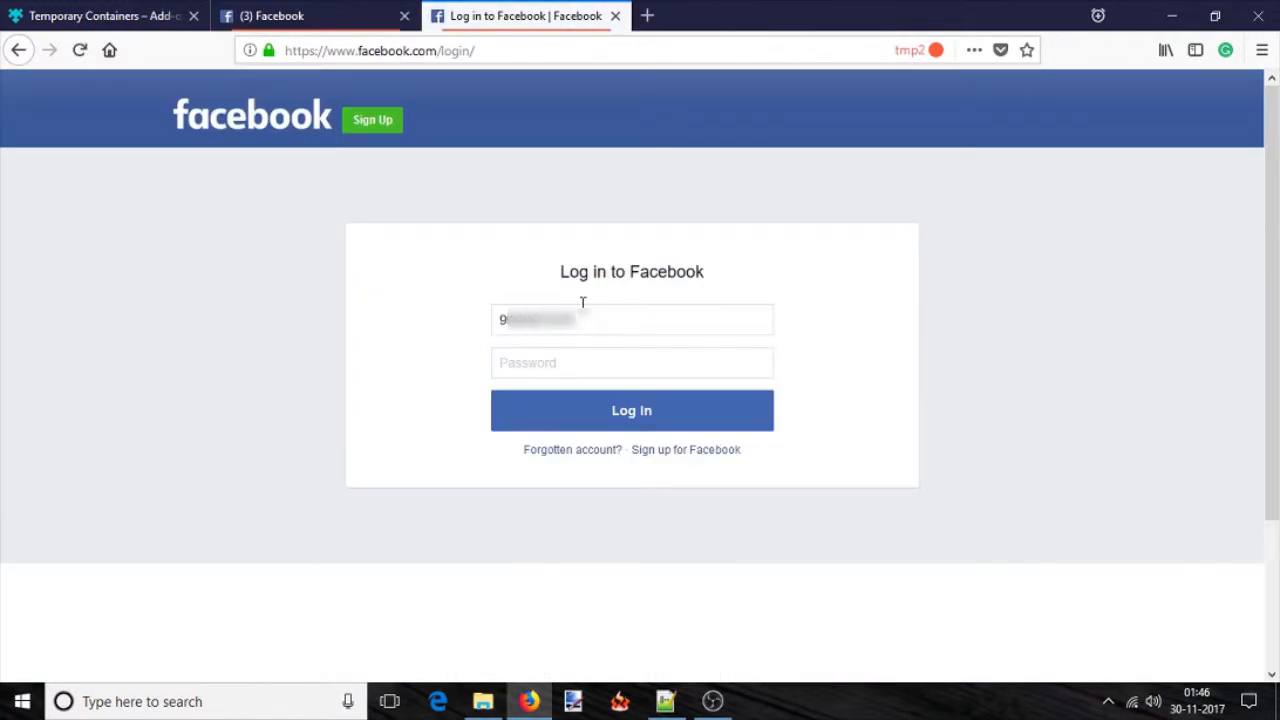
pyautogui.click(632, 410)
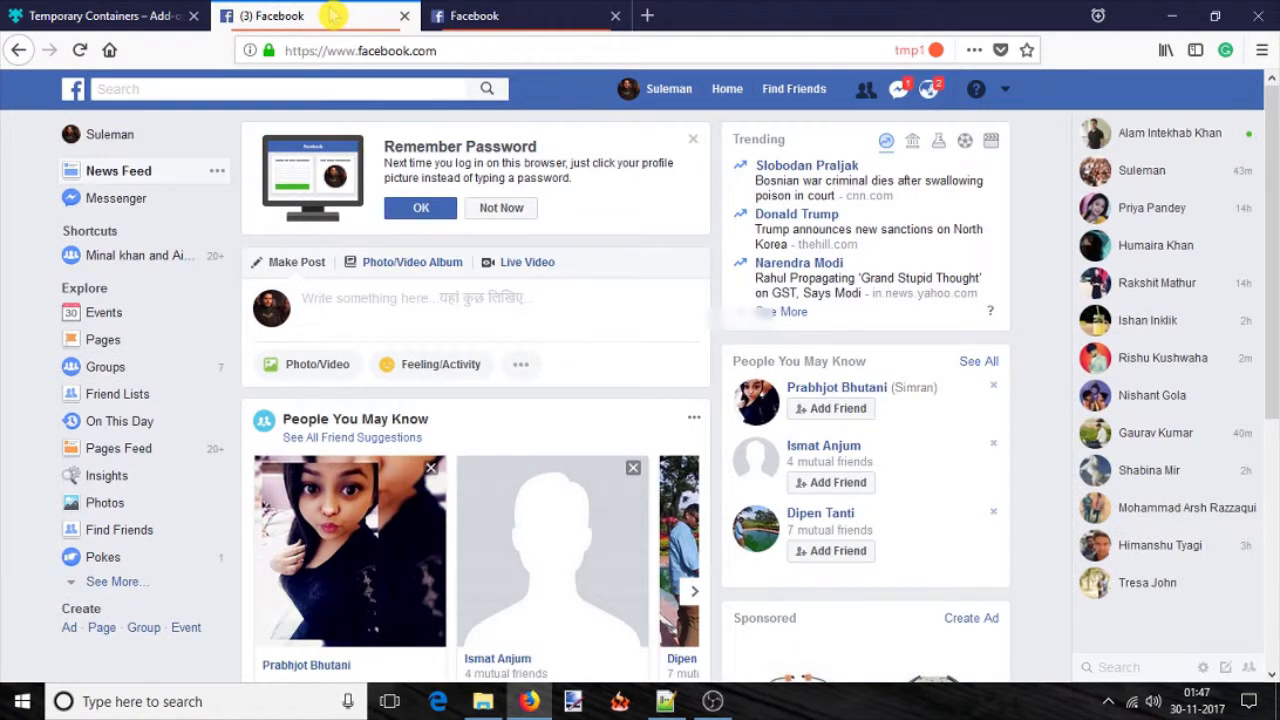
pyautogui.moveTo(470, 16)
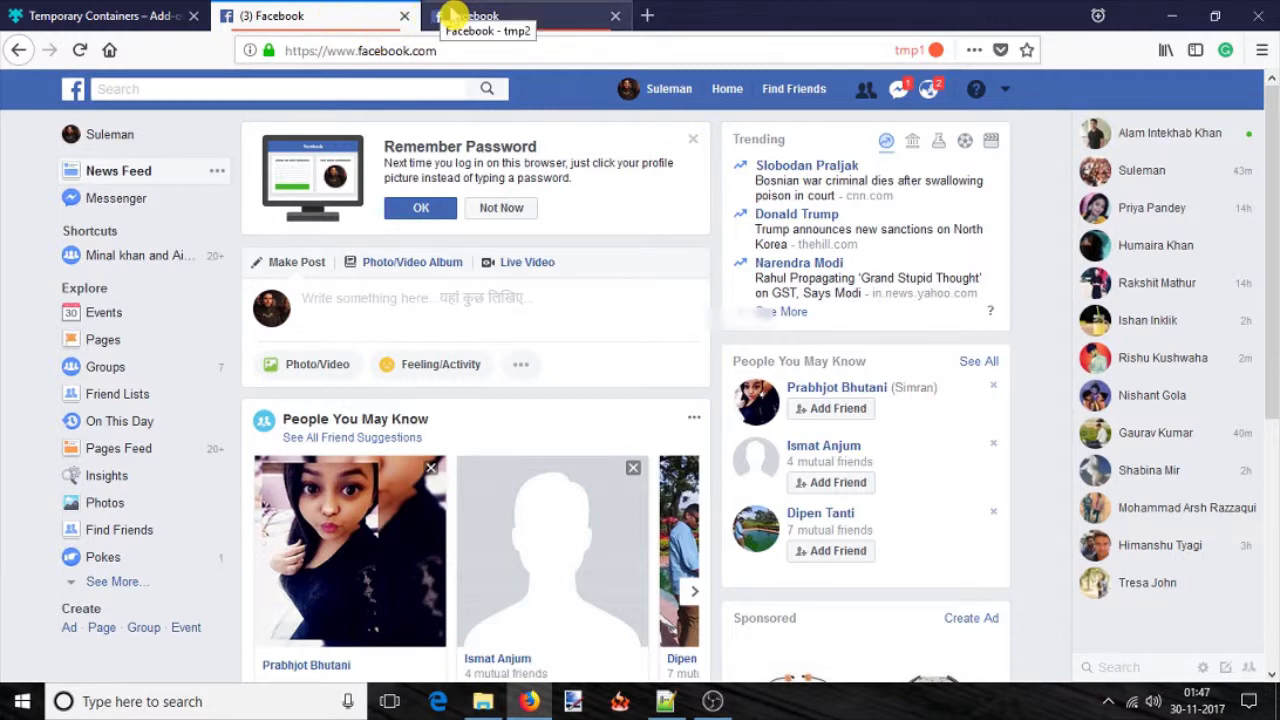
# - Switch to the tmp2 tab showing the second Facebook account's News Feed
pyautogui.click(524, 16)
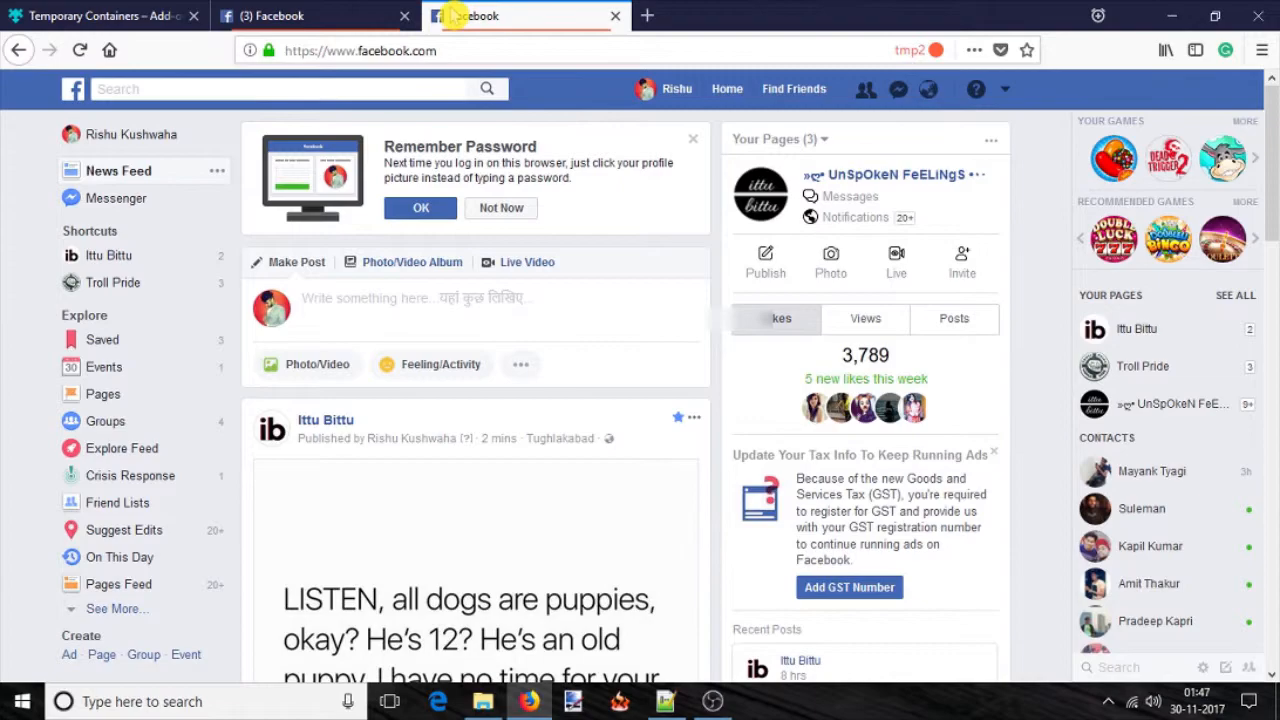